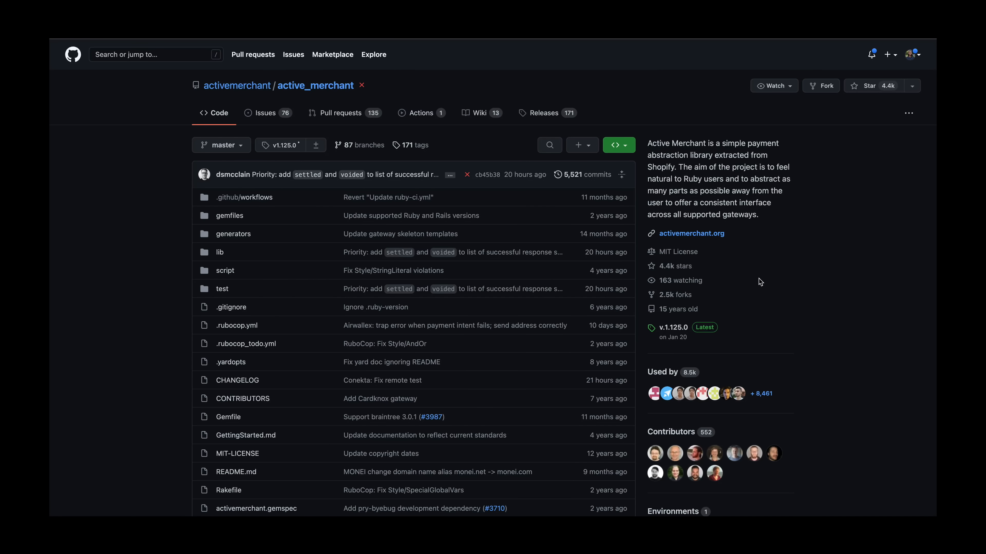
Scroll the active_merchant page past the file list and Installation to the README's Usage section.
click(267, 112)
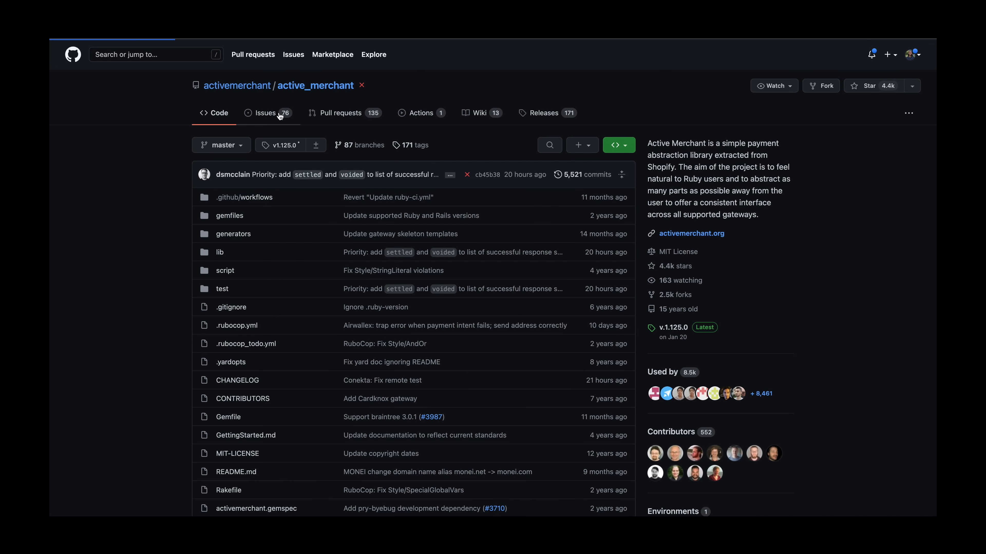
click(341, 113)
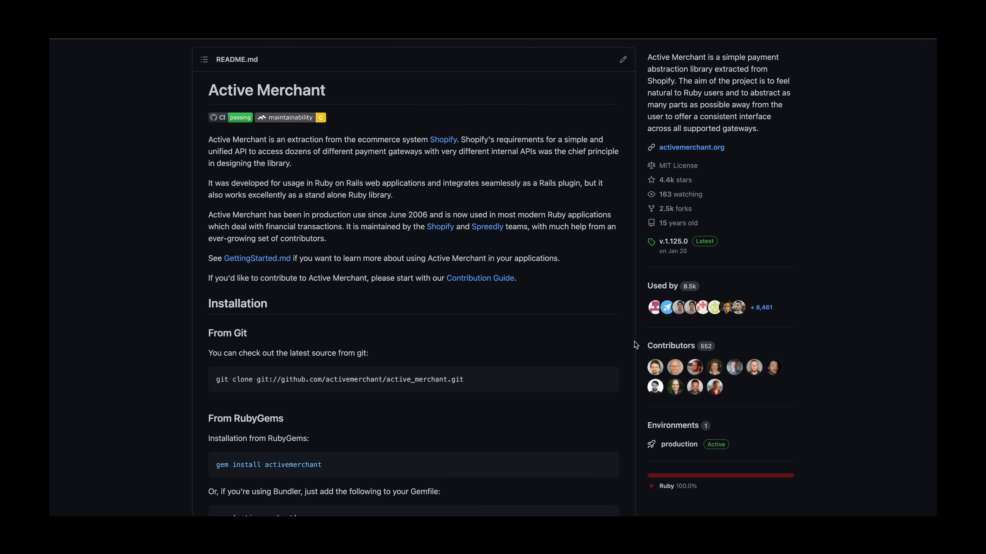
scroll(down, 3)
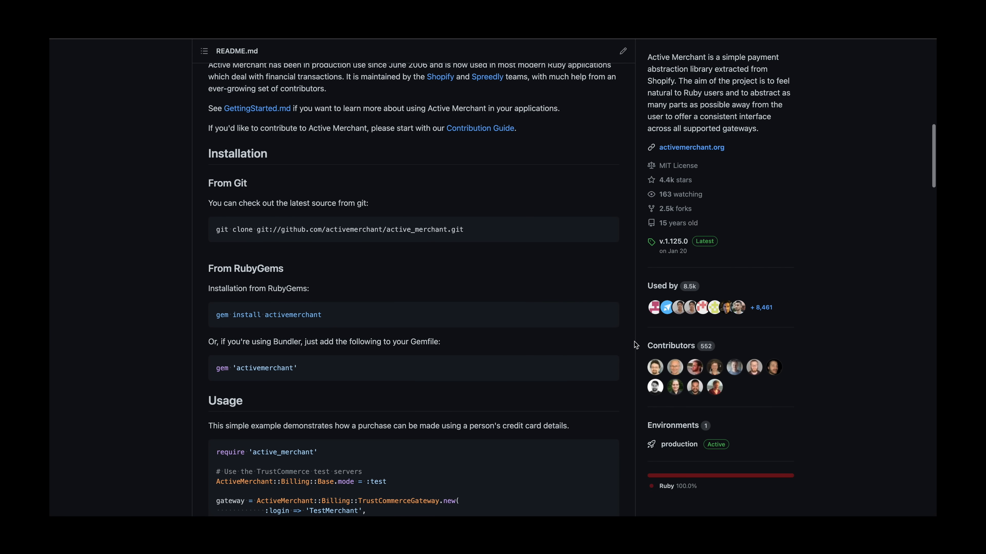
scroll(down, 3)
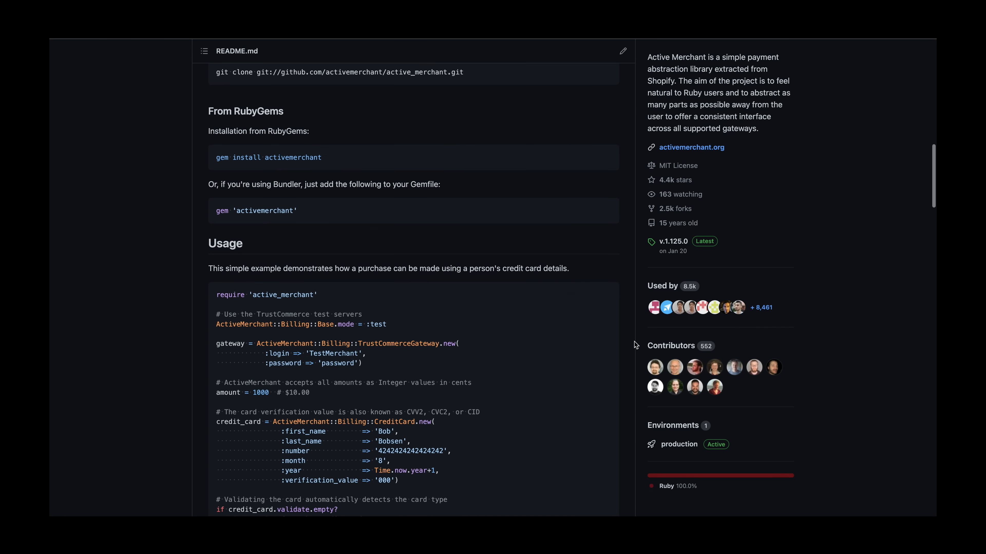